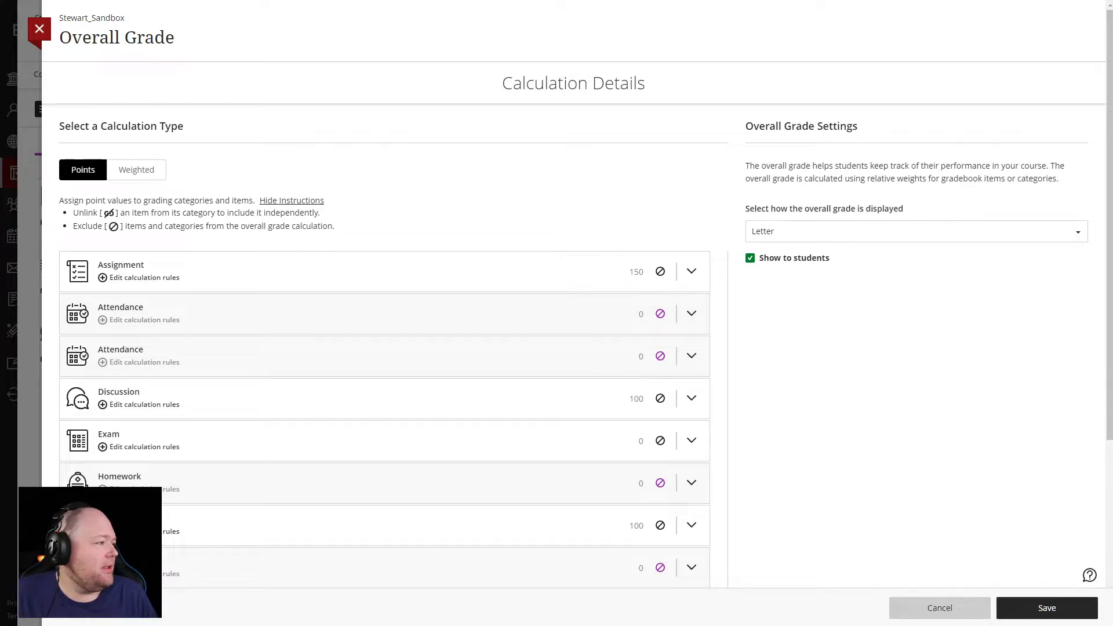
# Enable the Assignment category's calculation rule, try Use Only, then choose Drop Scores.
pyautogui.scroll(-3)
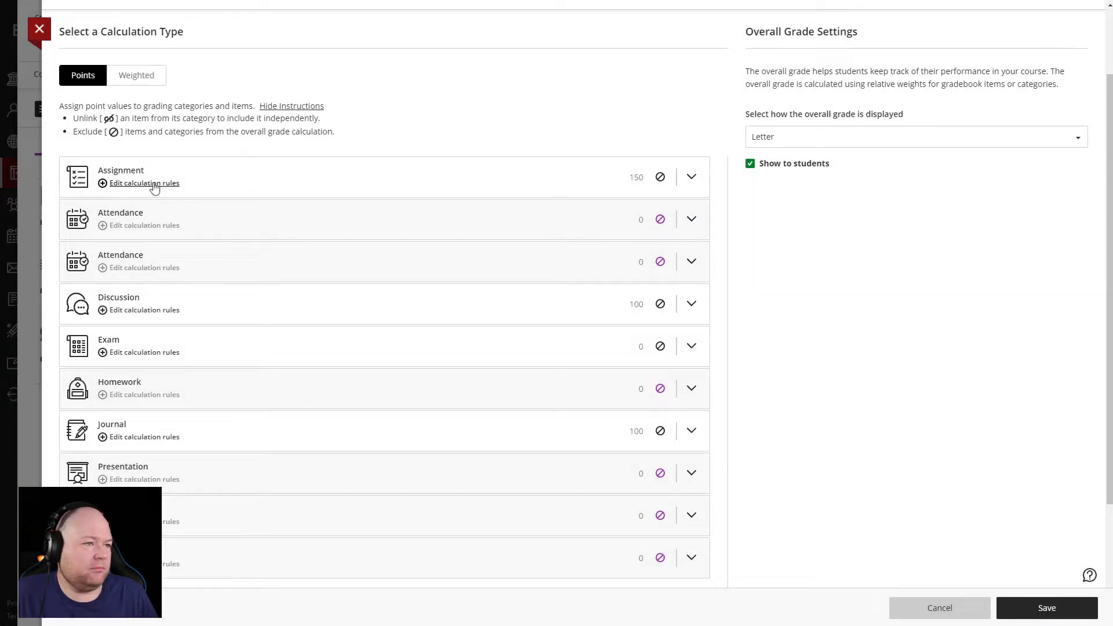
pyautogui.click(144, 183)
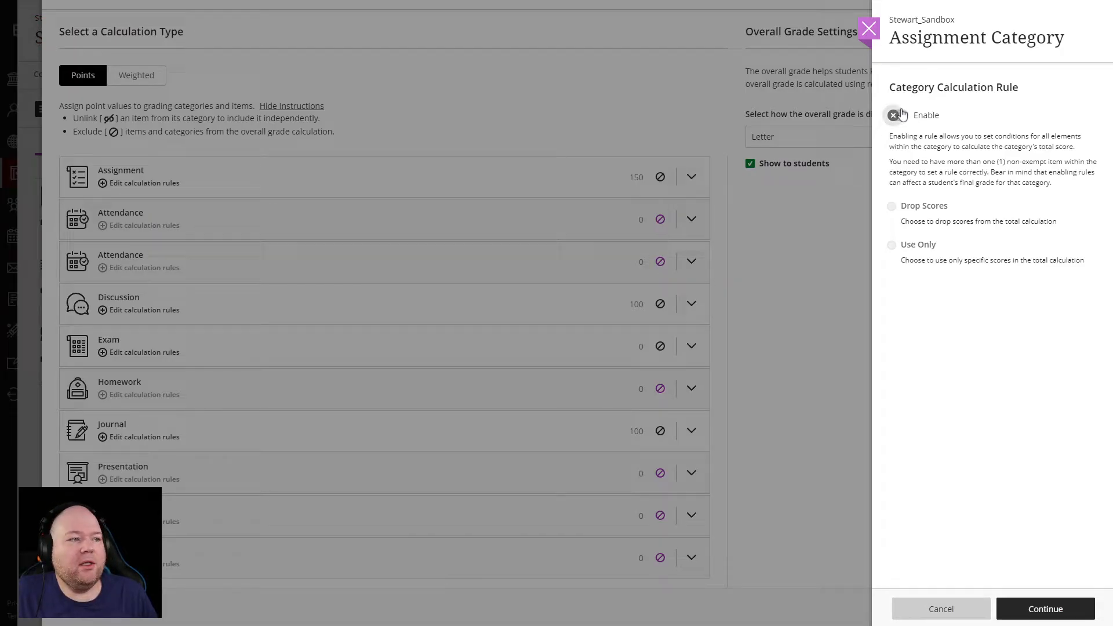
pyautogui.click(898, 115)
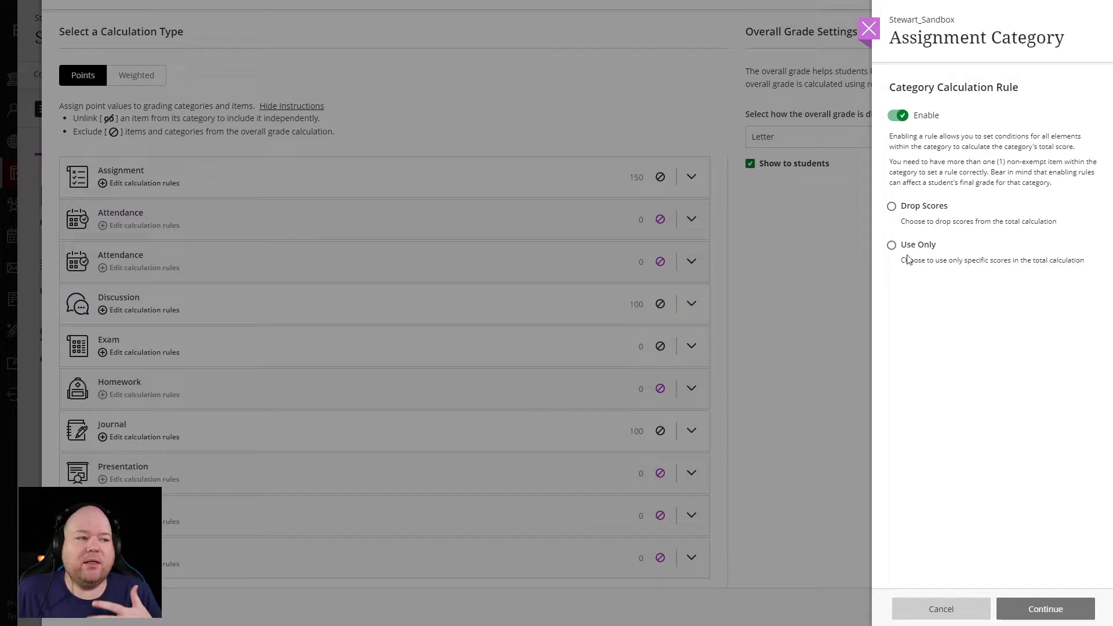
pyautogui.click(892, 244)
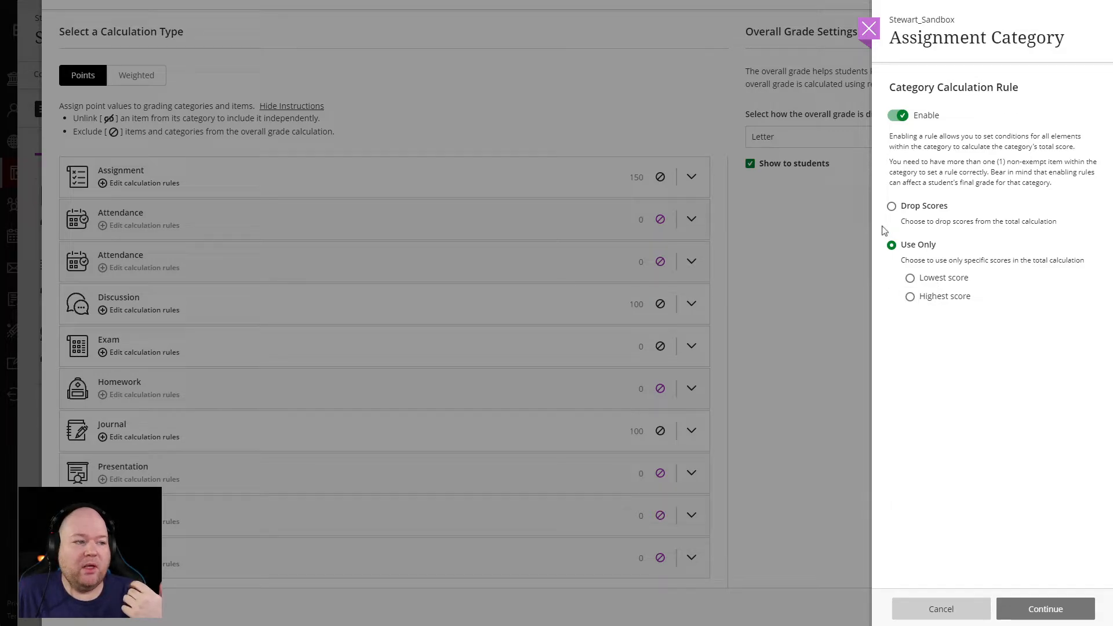
pyautogui.click(892, 206)
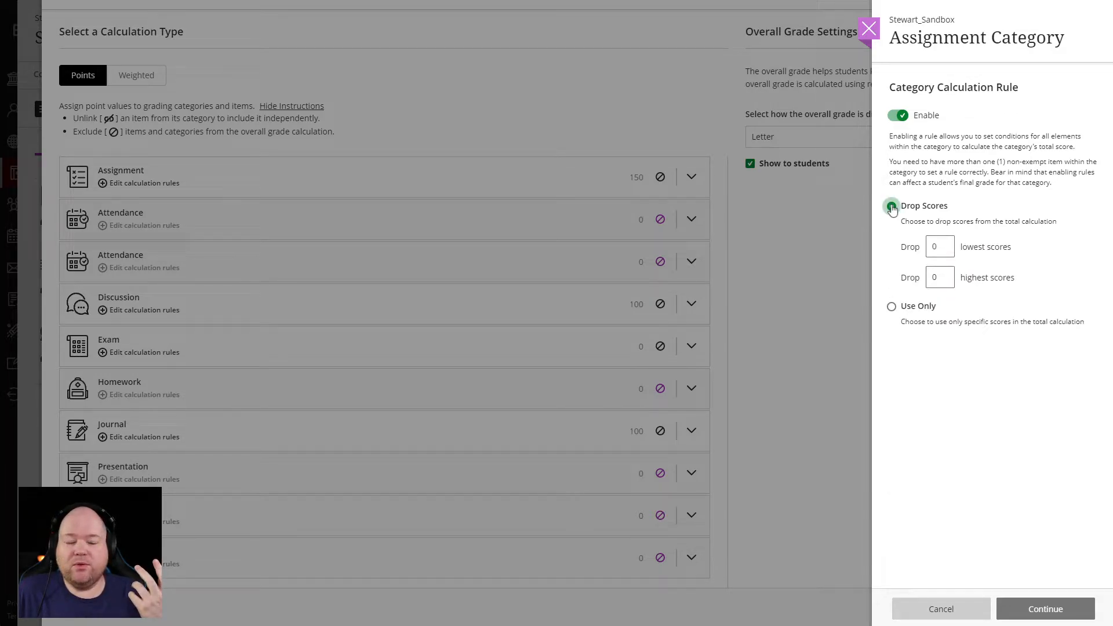
# Try dropping 1 then 2 lowest scores, see the 3-item warning, and reset the count to 0.
pyautogui.click(892, 206)
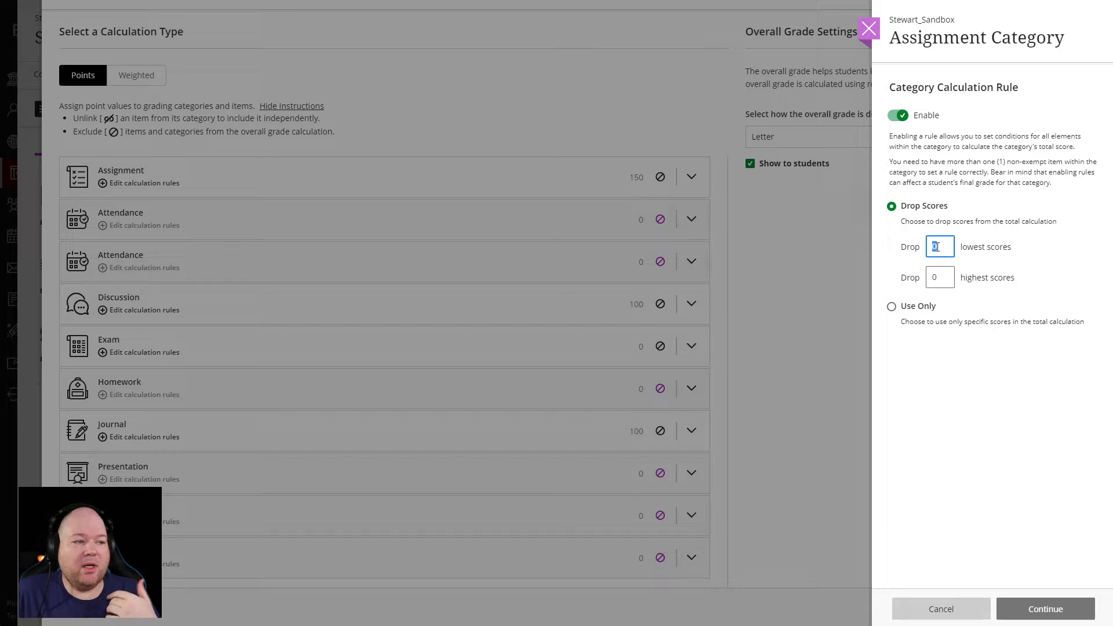
pyautogui.write('1')
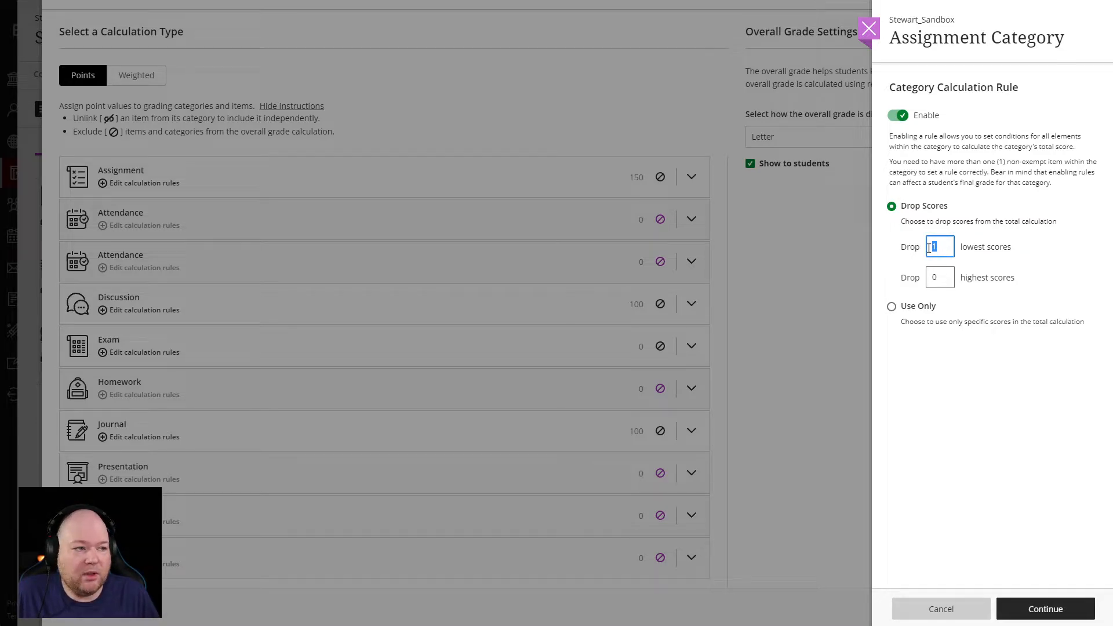
pyautogui.write('2')
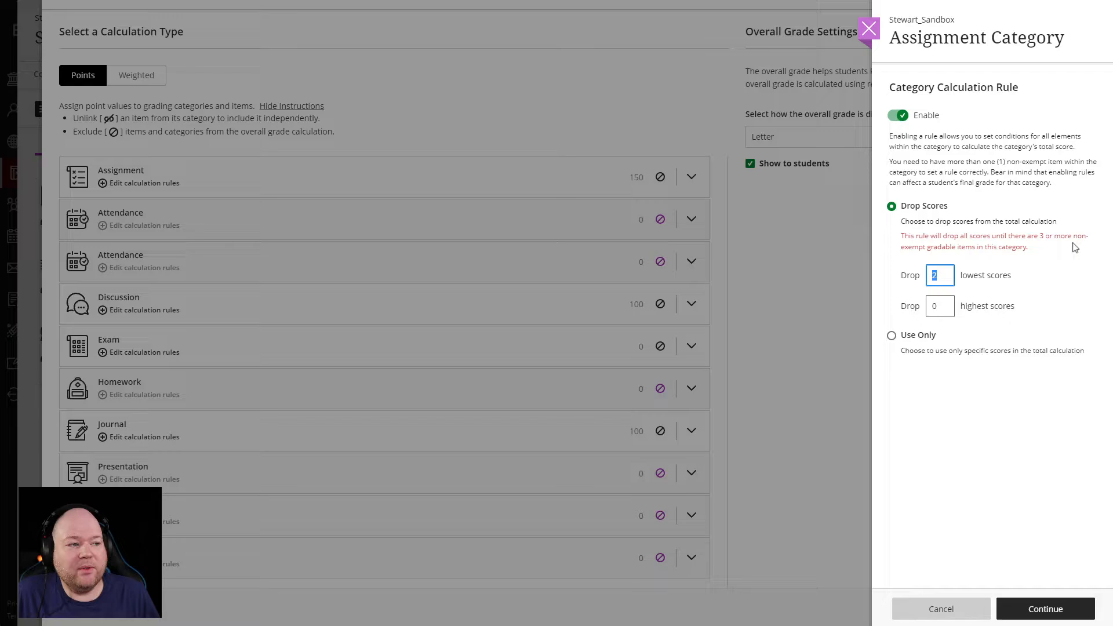
pyautogui.moveTo(1040, 259)
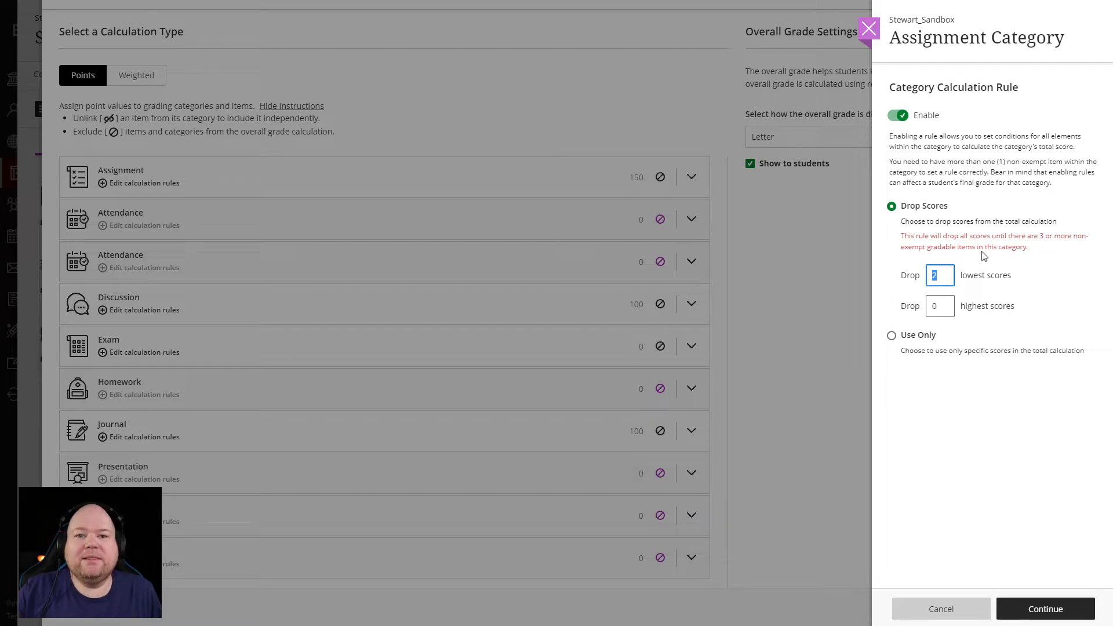
pyautogui.write('0')
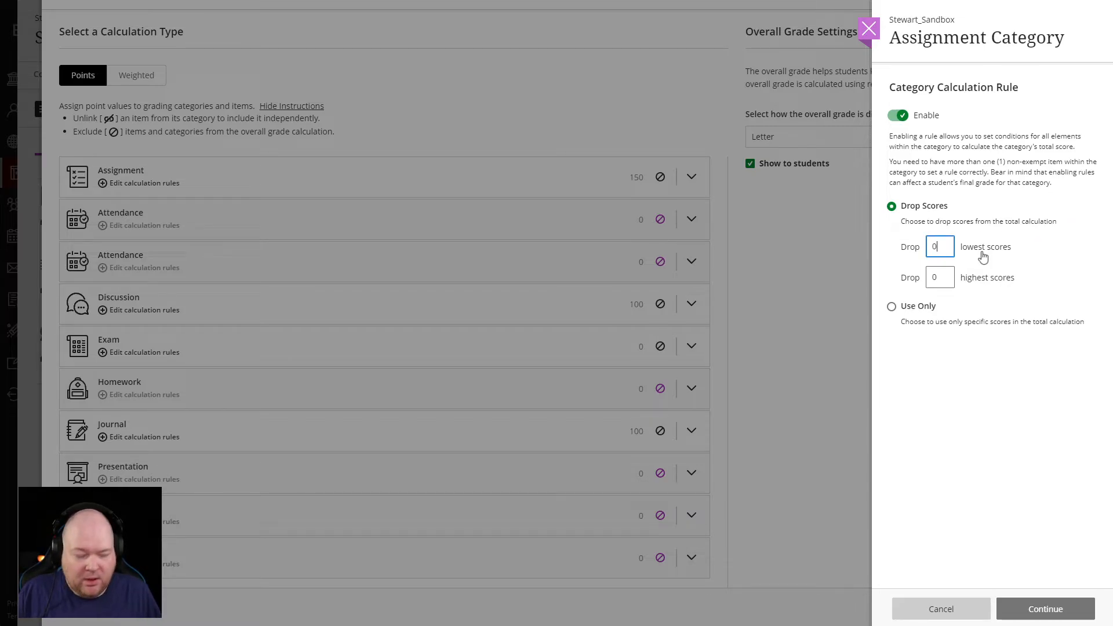
# Try a value of 1 for dropped highest scores before it returns to 0.
pyautogui.click(940, 278)
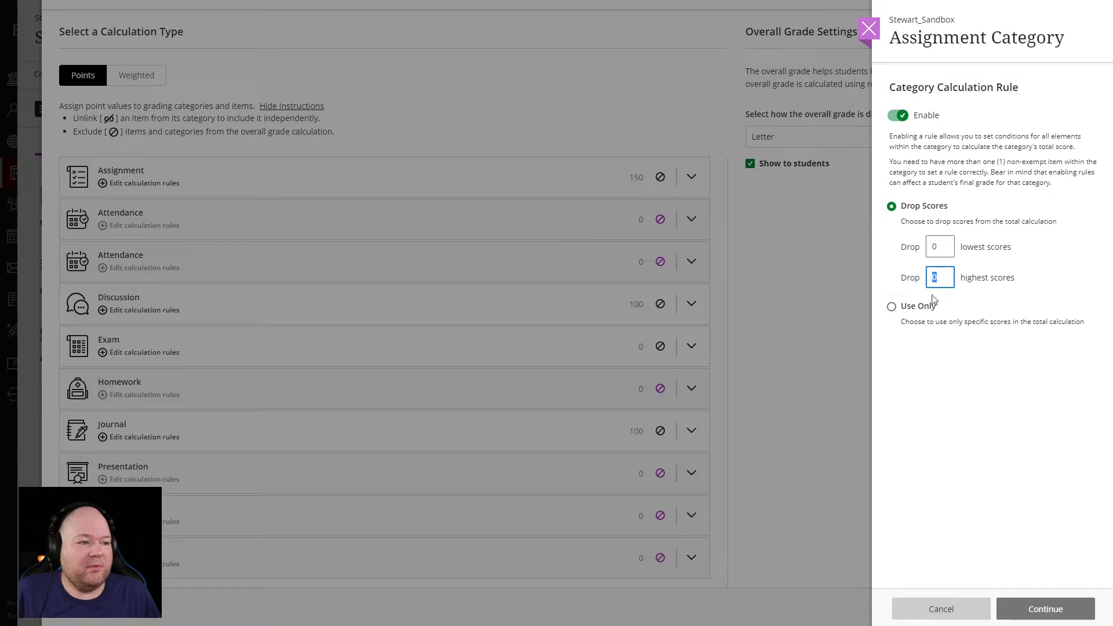
pyautogui.write('1')
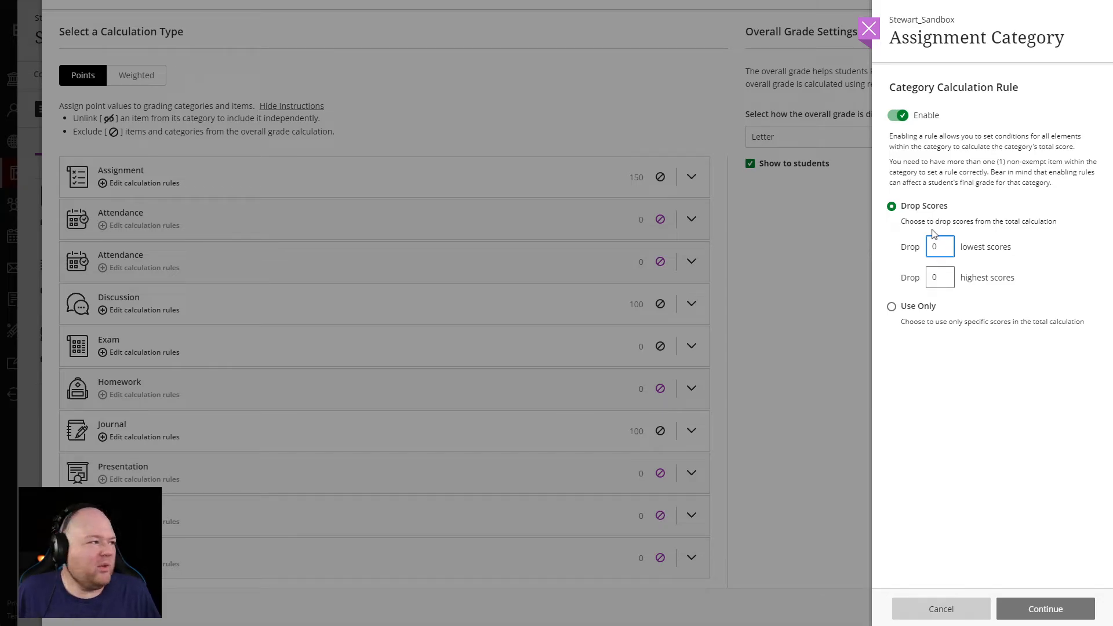
pyautogui.moveTo(963, 412)
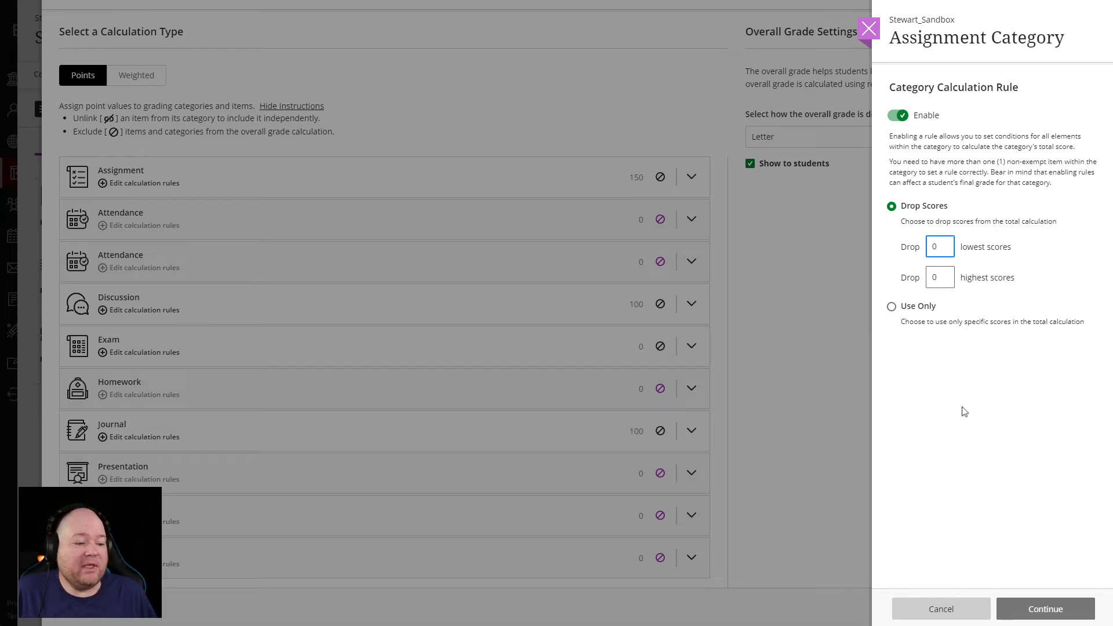
pyautogui.moveTo(349, 471)
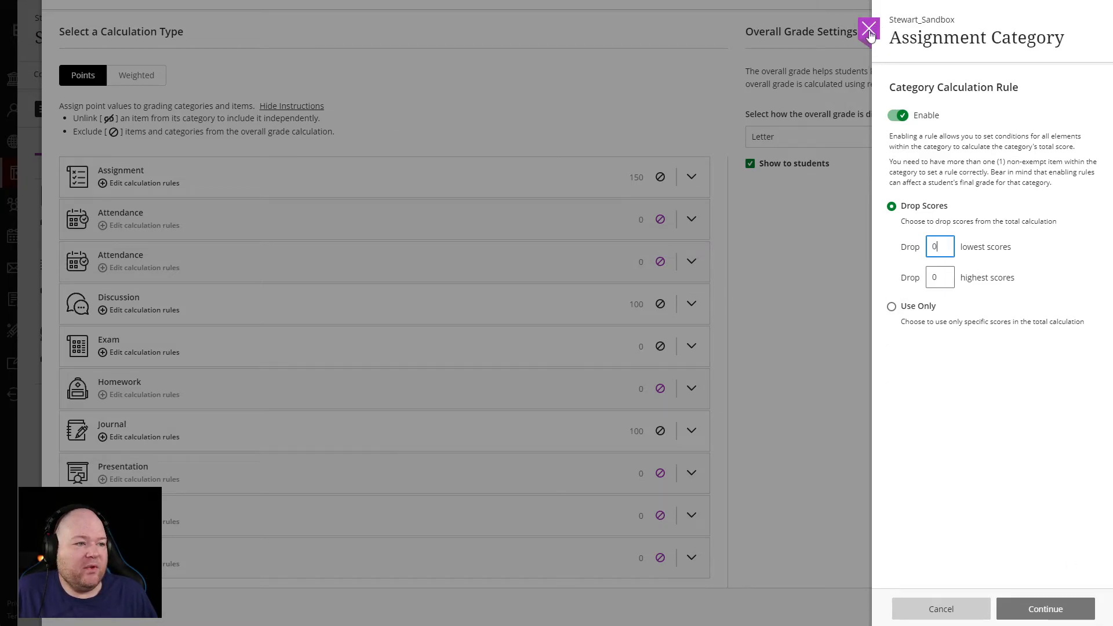
# Close the Assignment category panel and view the Discussion category's calculation rules, still disabled.
pyautogui.click(868, 27)
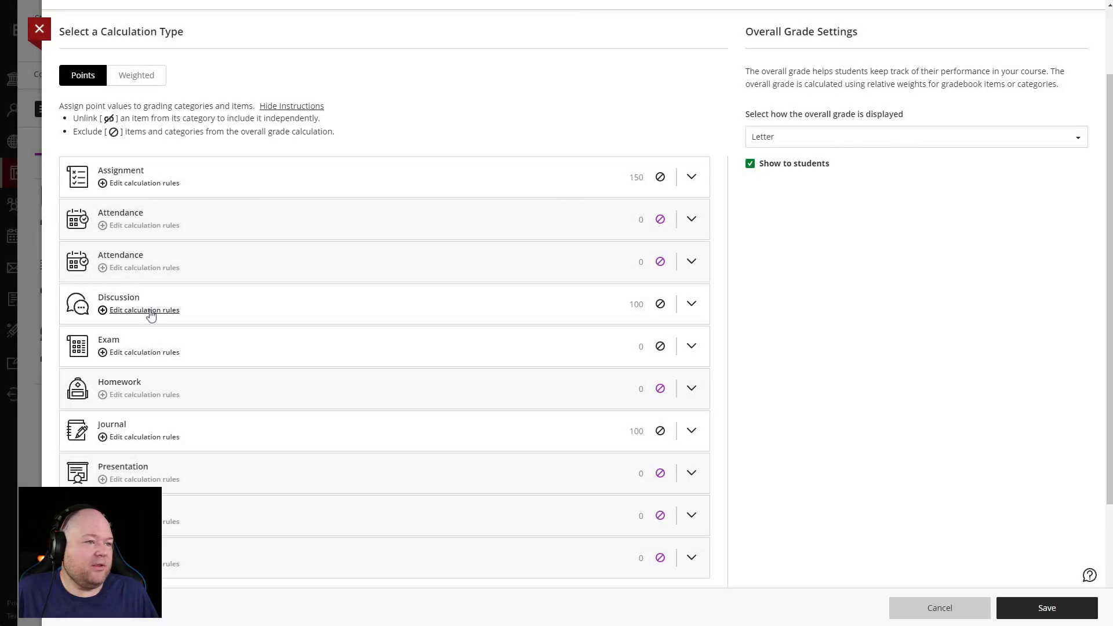
pyautogui.click(144, 311)
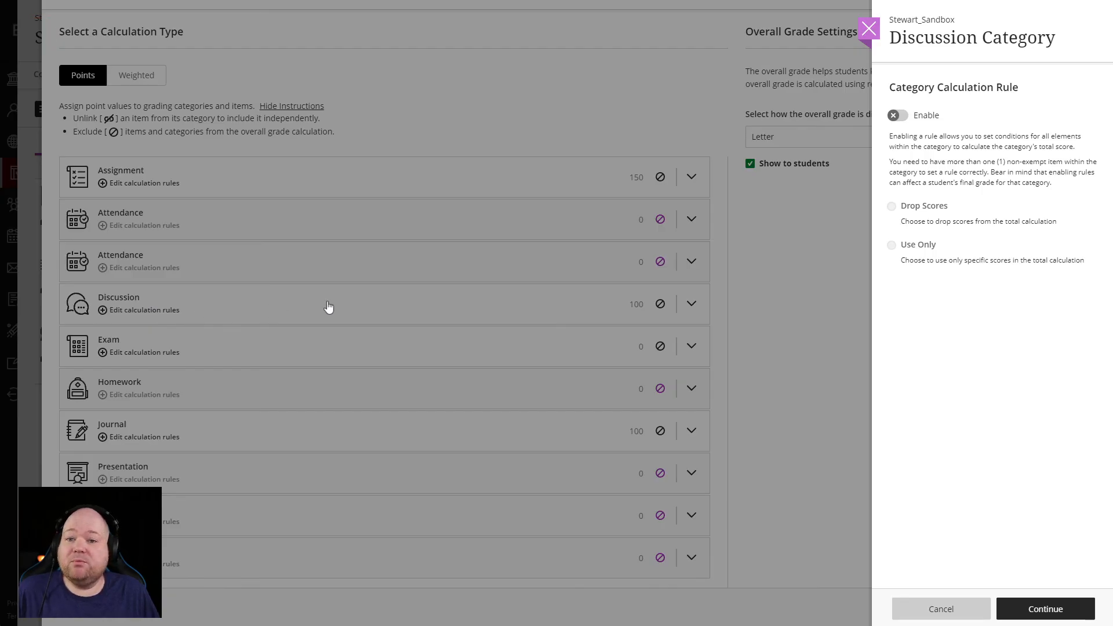